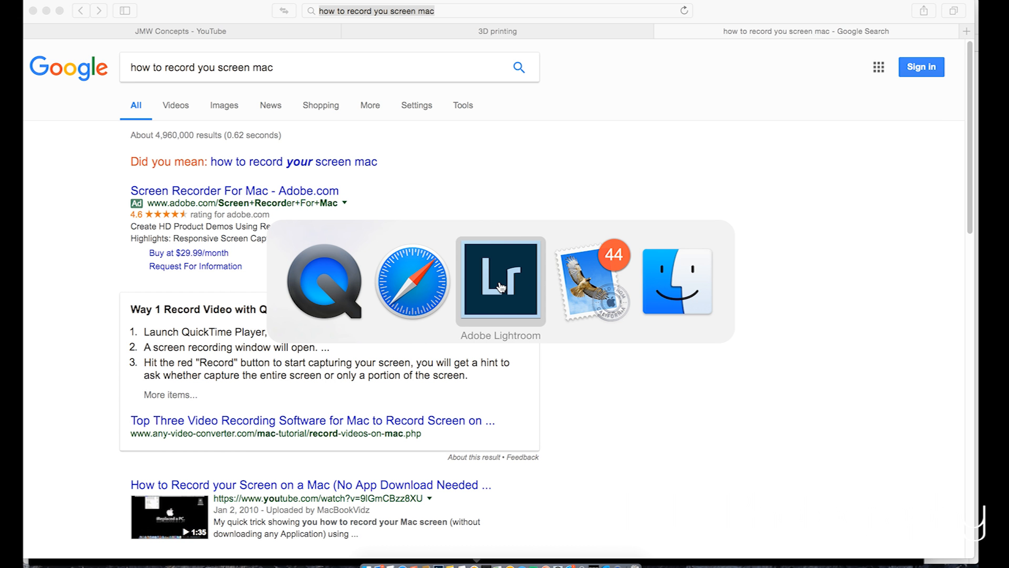
Bring Adobe Lightroom with the couple photo to the front over Safari.
{"action": "left_click", "coordinate": [501, 279]}
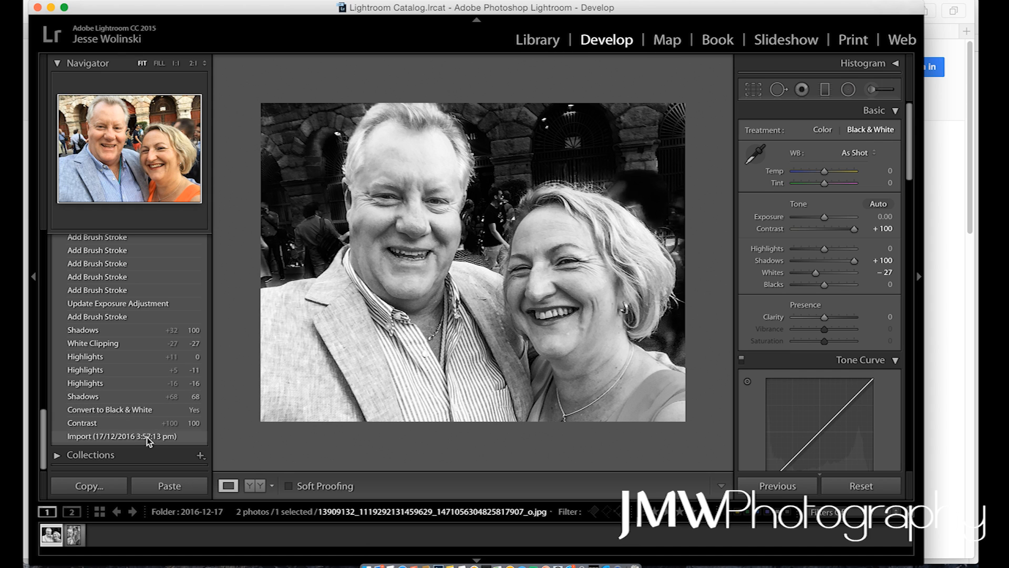
Step through History: Import, Black & White, Shadows, Highlights, White Clipping, Shadows.
{"action": "left_click", "coordinate": [125, 435]}
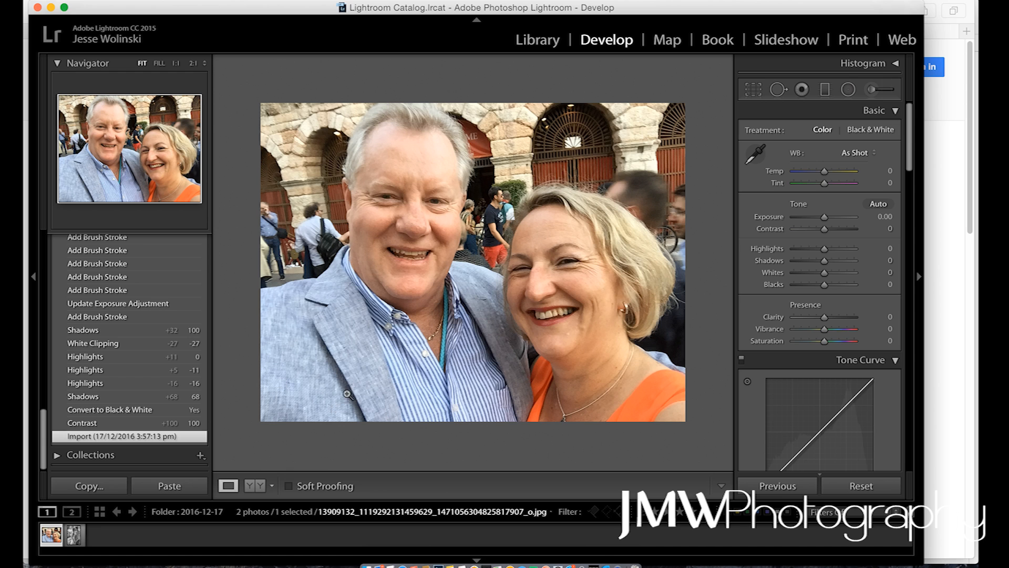
{"action": "left_click", "coordinate": [870, 129]}
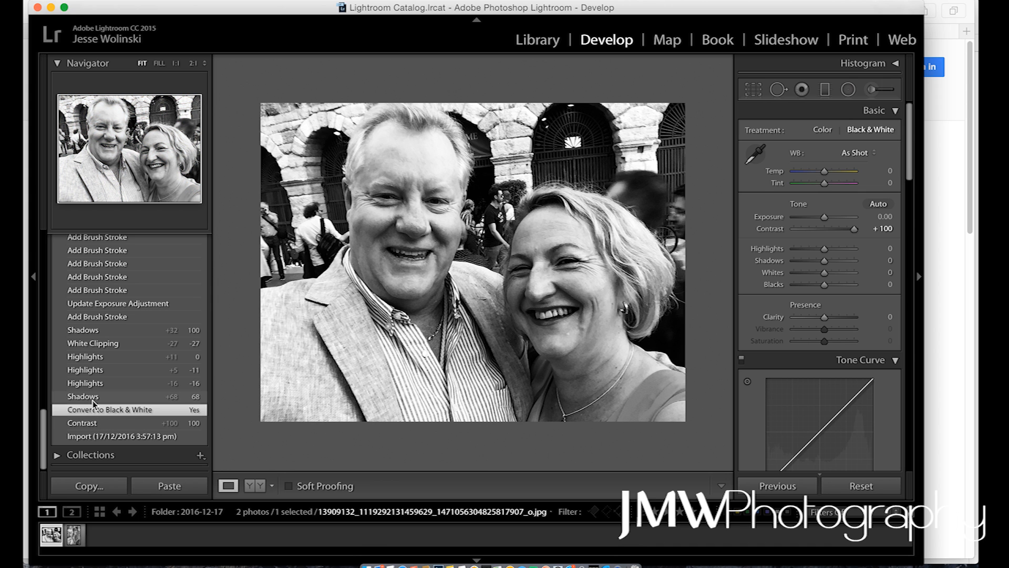
{"action": "left_click", "coordinate": [96, 396]}
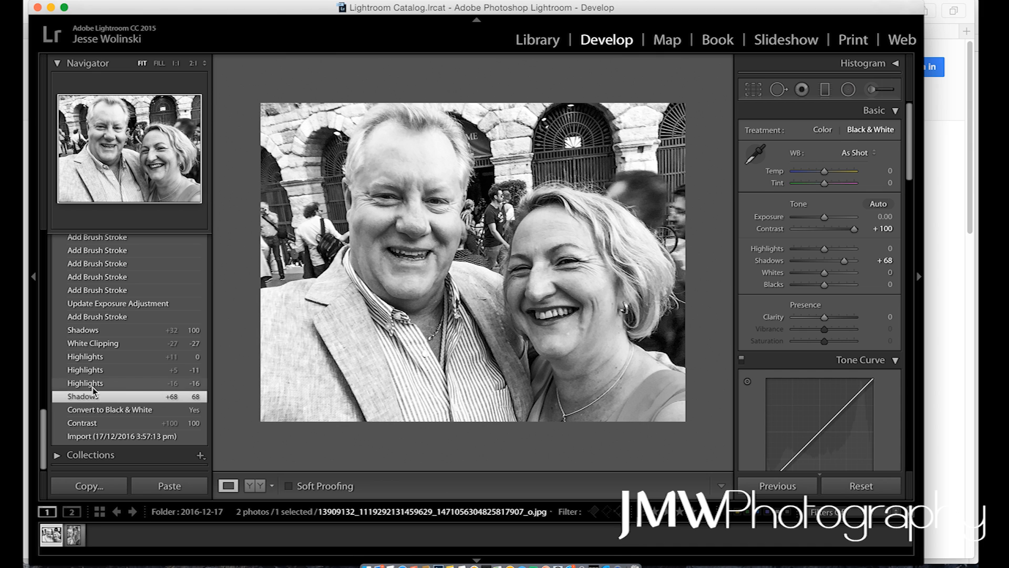
{"action": "left_click", "coordinate": [85, 382]}
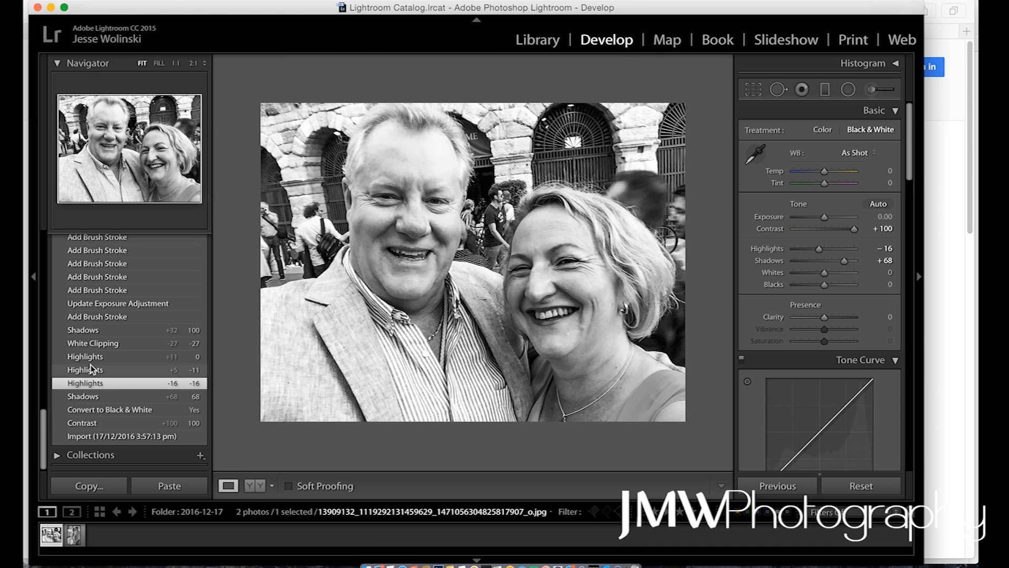
{"action": "left_click", "coordinate": [85, 356]}
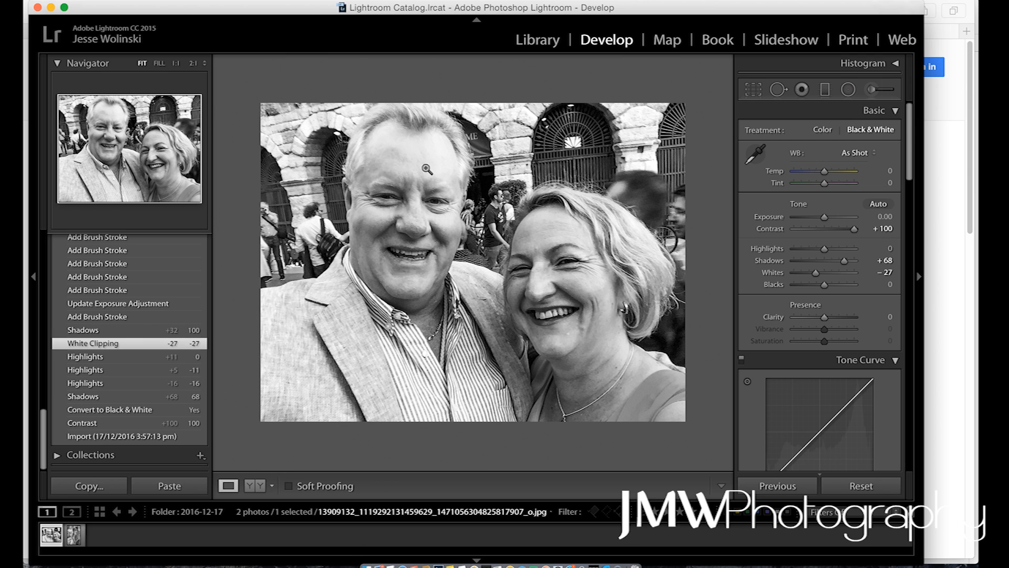
{"action": "mouse_move", "coordinate": [370, 231]}
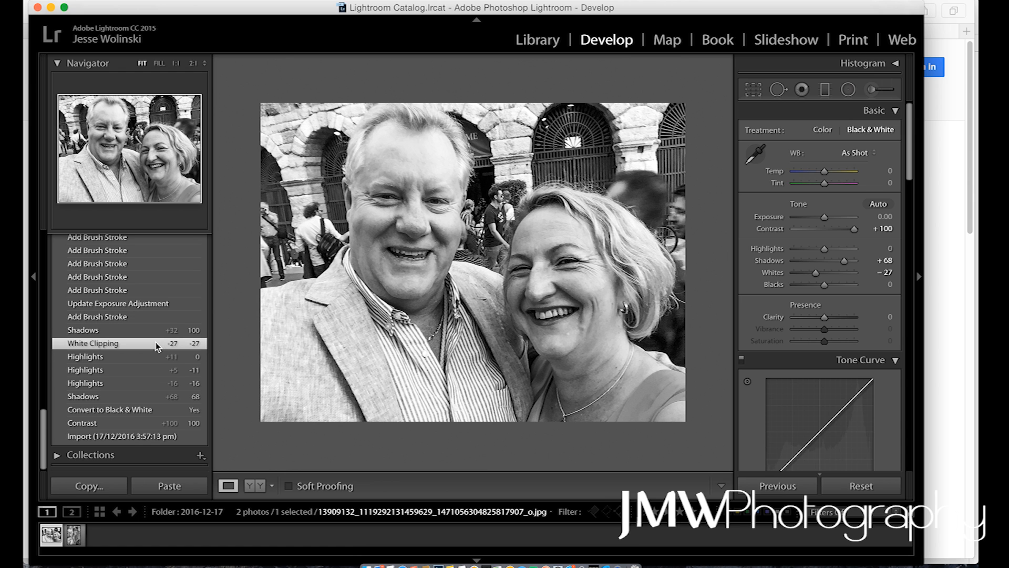
{"action": "left_click", "coordinate": [82, 329]}
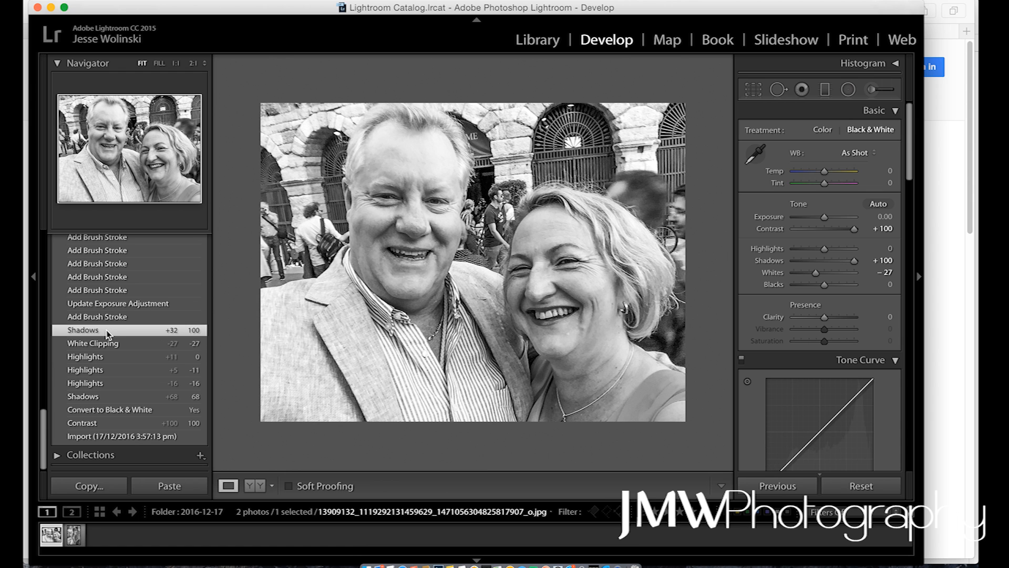
{"action": "mouse_move", "coordinate": [327, 216]}
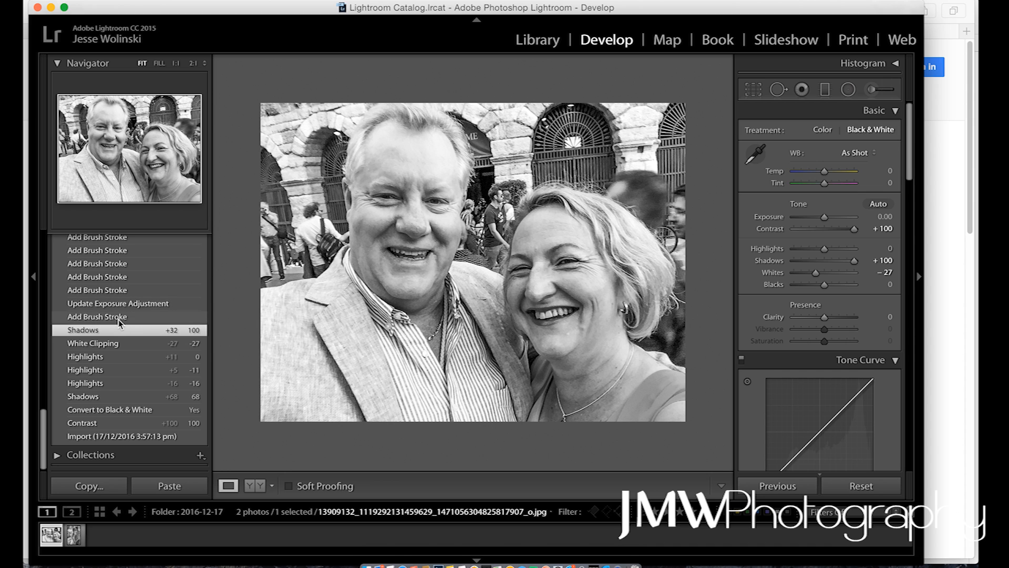
{"action": "mouse_move", "coordinate": [122, 324]}
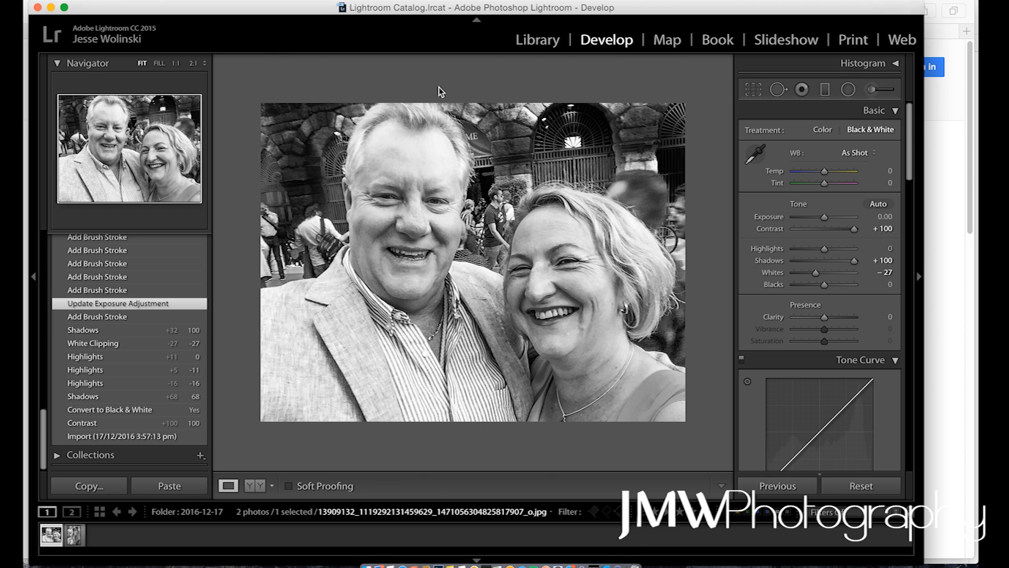
{"action": "mouse_move", "coordinate": [894, 133]}
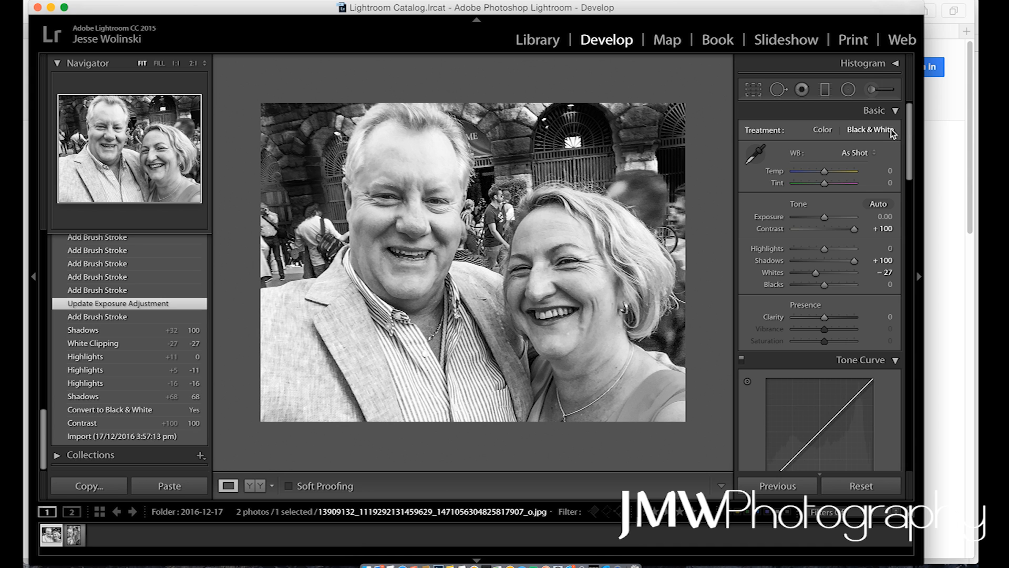
Set up an Adjustment Brush with the Exposure effect on the couple photo.
{"action": "left_click", "coordinate": [873, 89]}
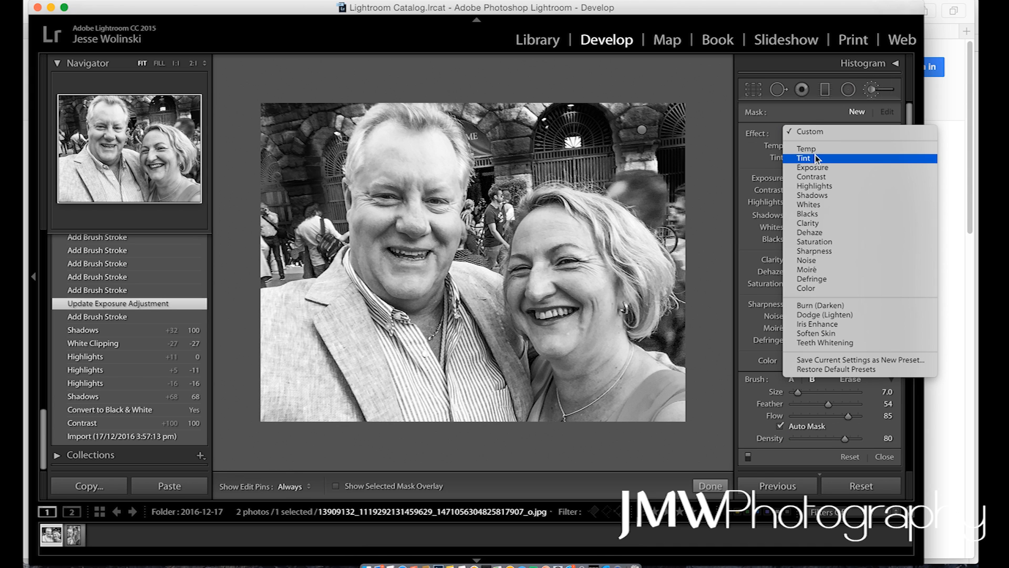
{"action": "mouse_move", "coordinate": [804, 167]}
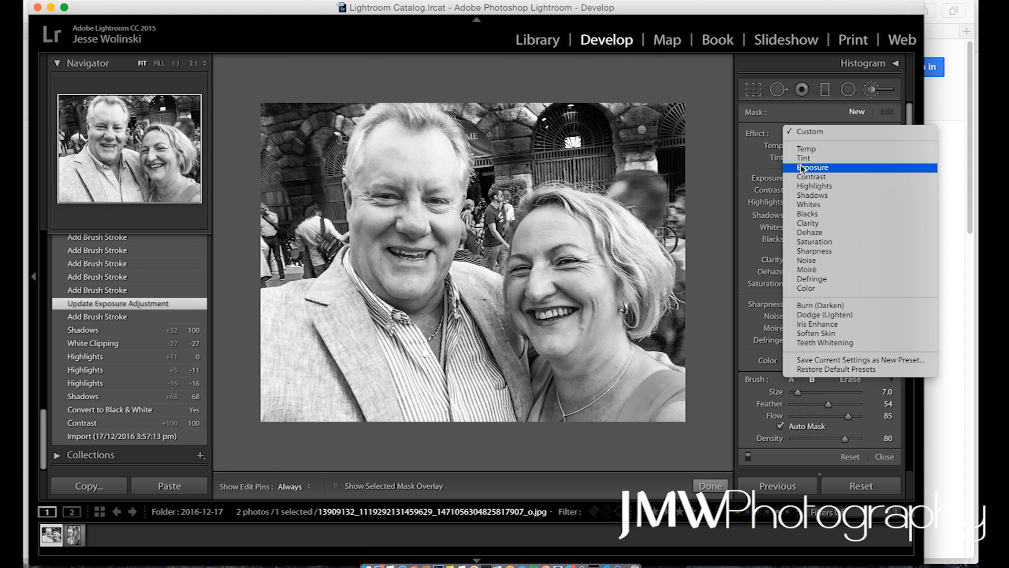
{"action": "left_click", "coordinate": [813, 167]}
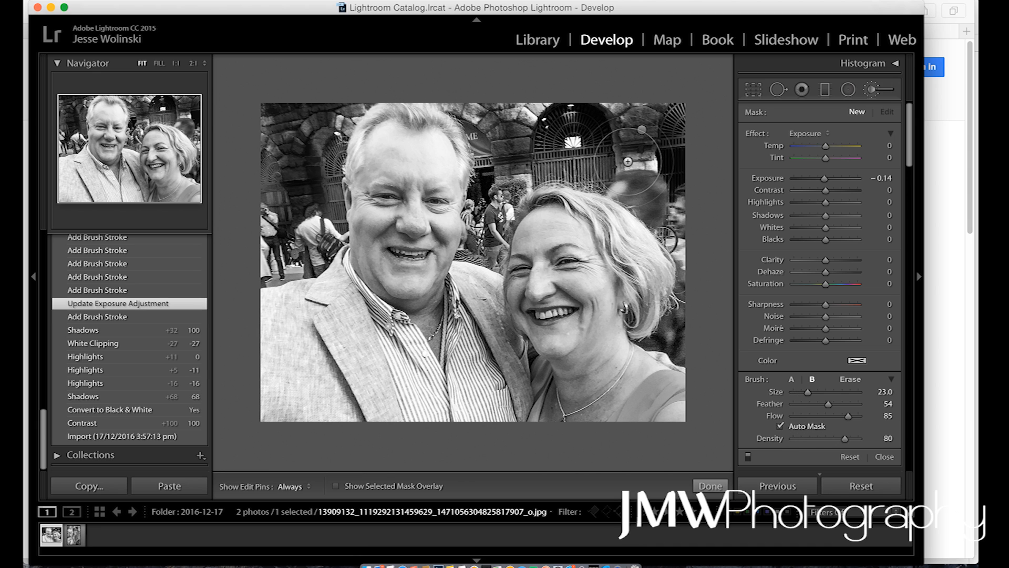
{"action": "mouse_move", "coordinate": [634, 164]}
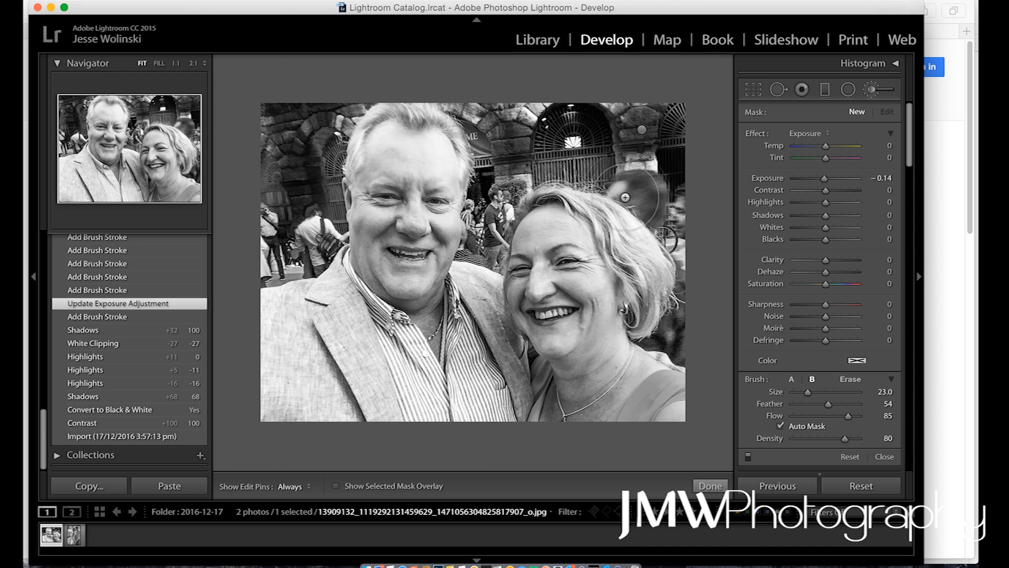
{"action": "mouse_move", "coordinate": [658, 223]}
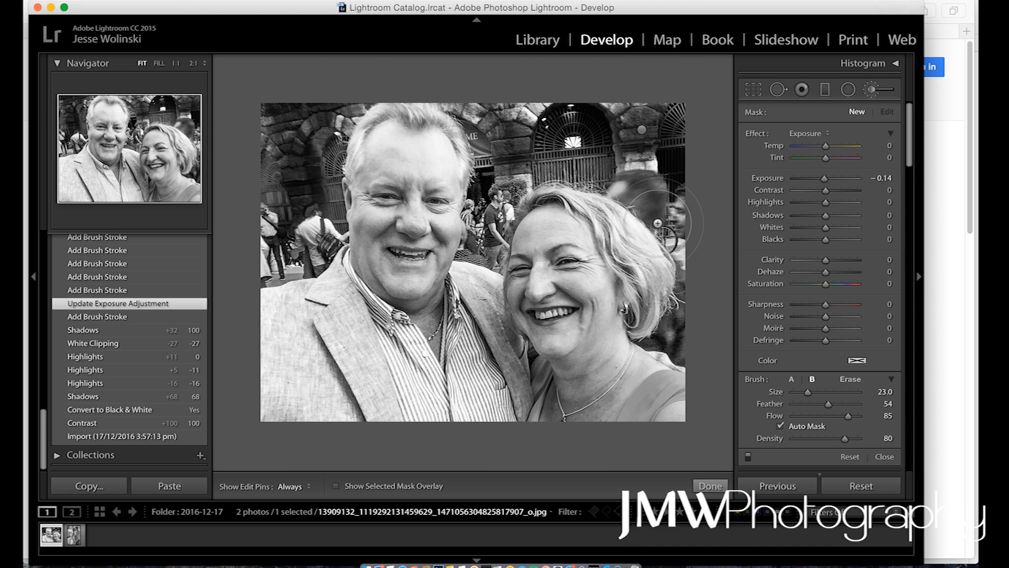
{"action": "mouse_move", "coordinate": [589, 179]}
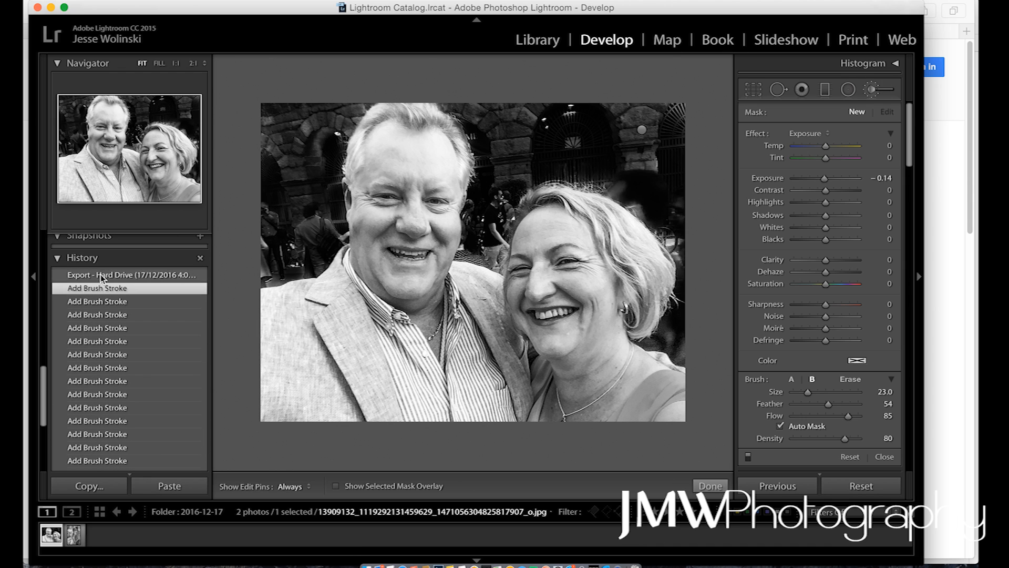
{"action": "mouse_move", "coordinate": [158, 283]}
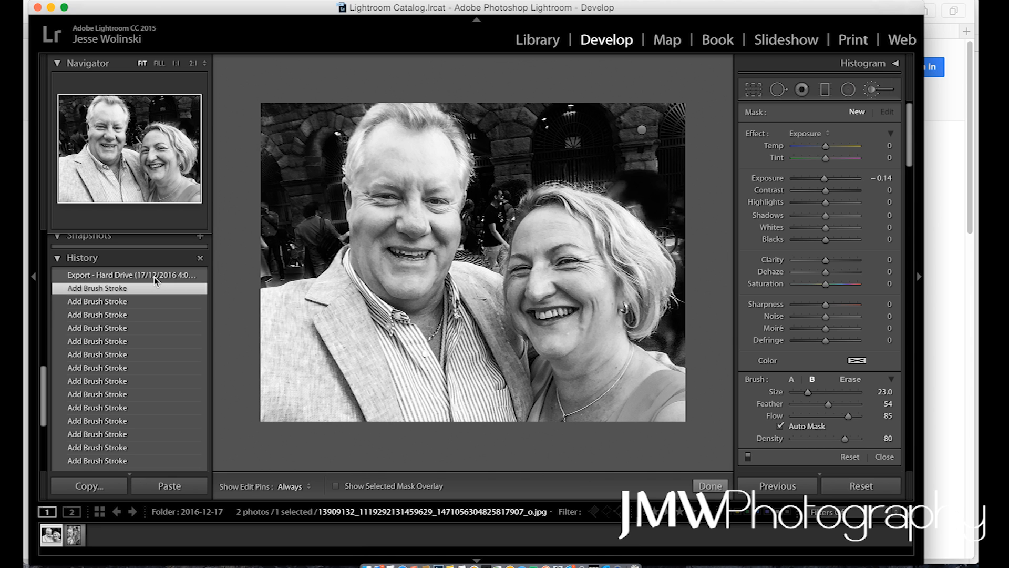
{"action": "mouse_move", "coordinate": [640, 554]}
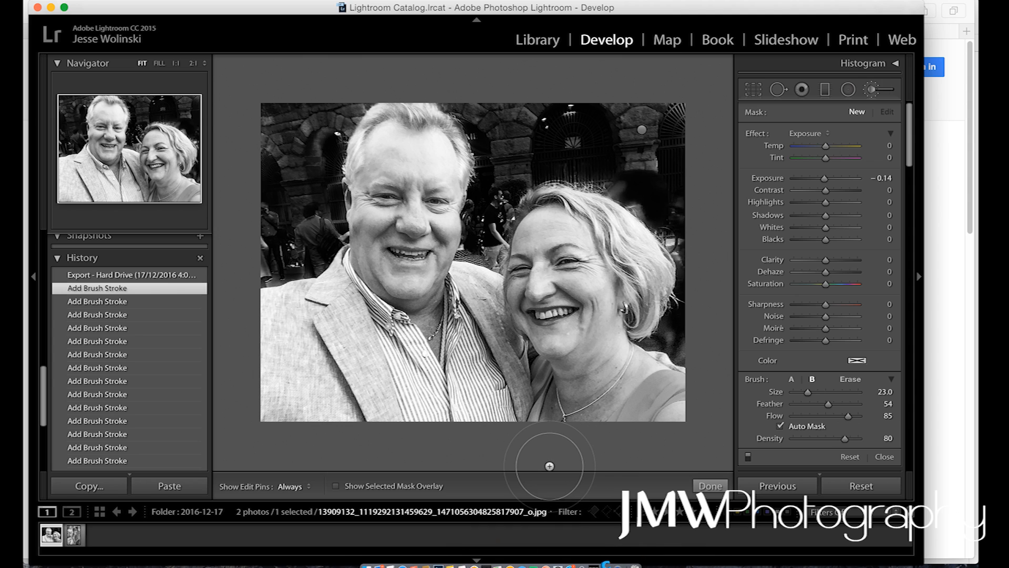
{"action": "mouse_move", "coordinate": [546, 473]}
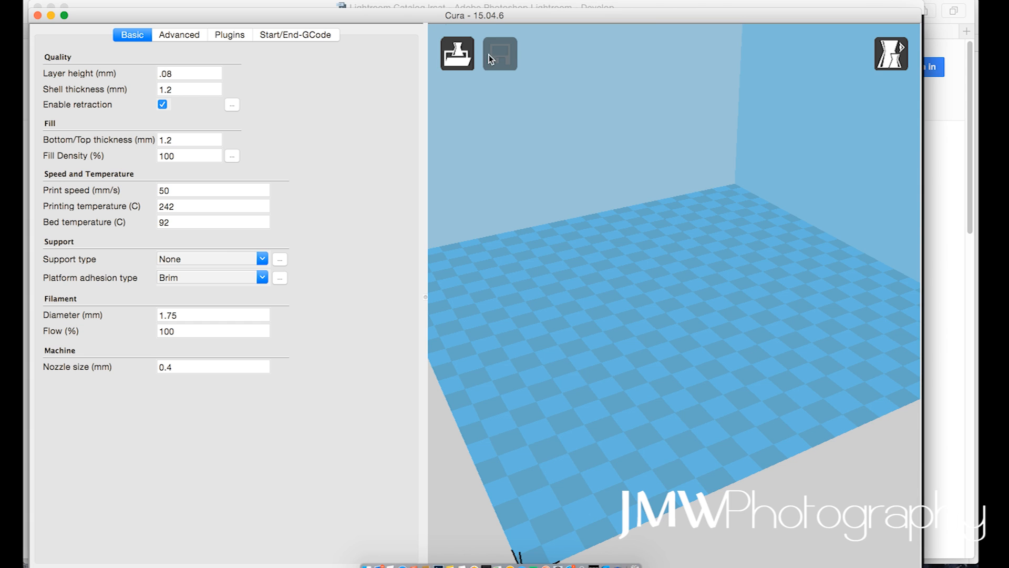
Load the couple photo JPG from My Stuff > YouTube > 3D > Lithopanes for conversion.
{"action": "left_click", "coordinate": [457, 54]}
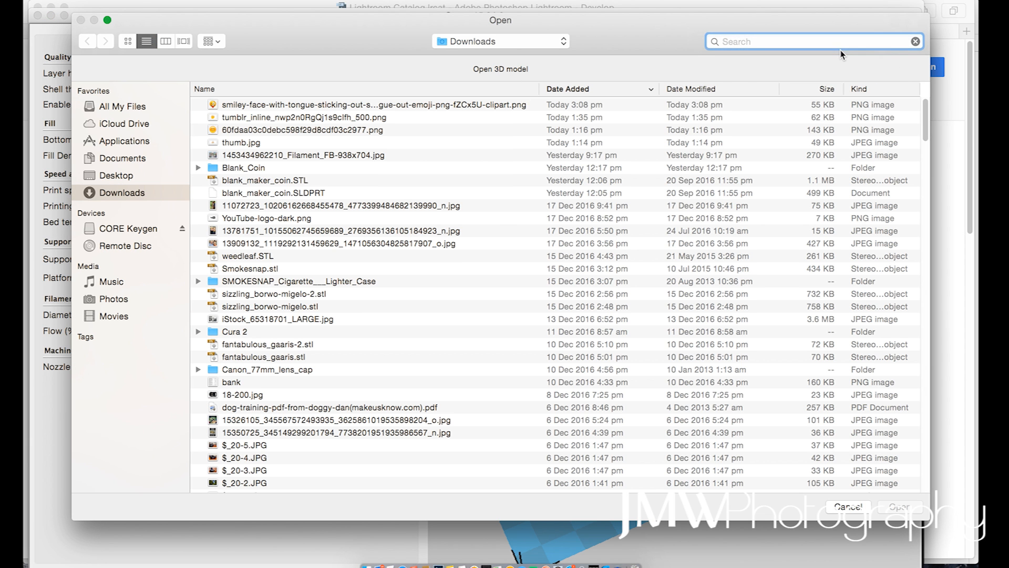
{"action": "type", "text": "brad"}
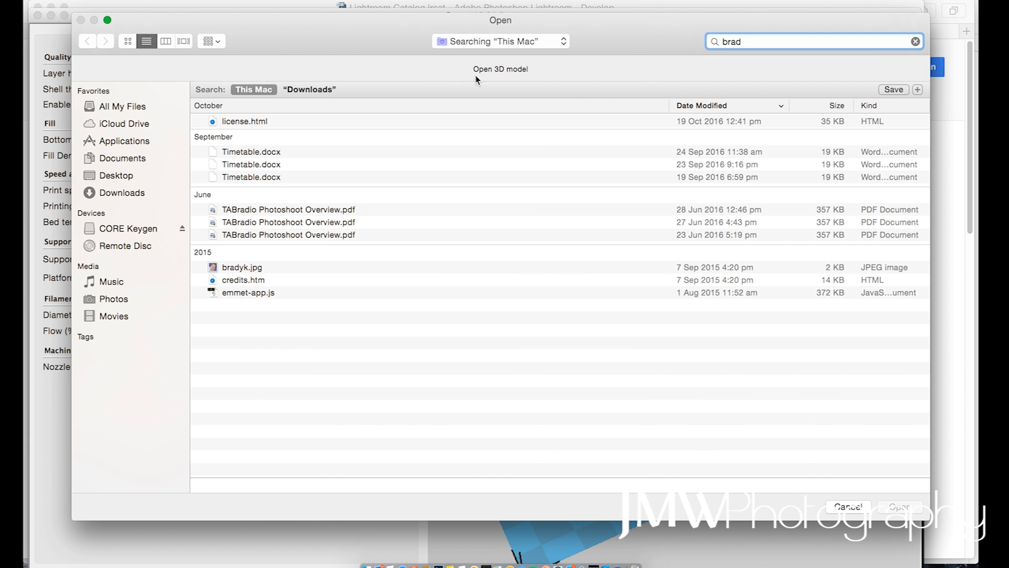
{"action": "left_click", "coordinate": [915, 41]}
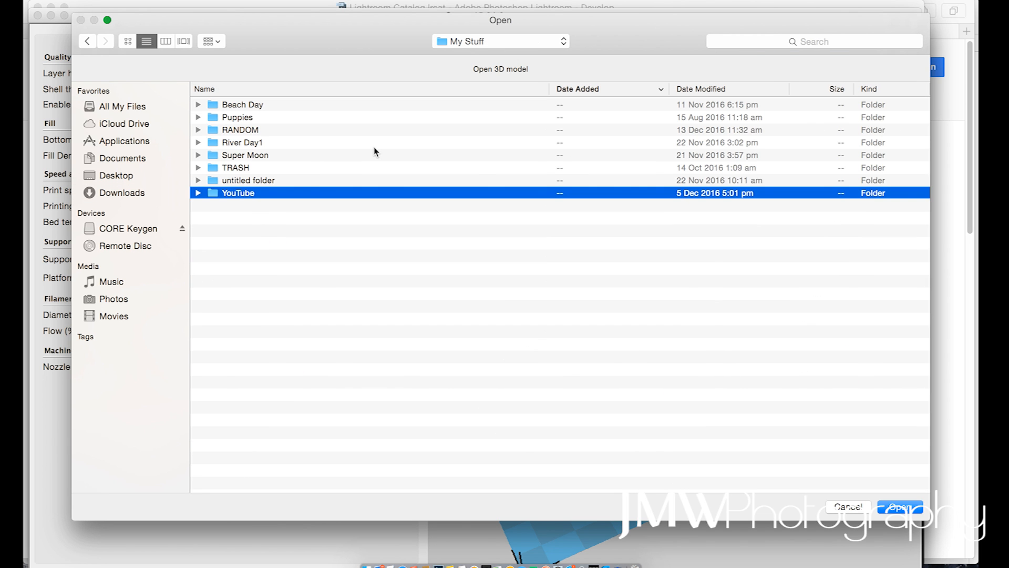
{"action": "double_click", "coordinate": [237, 192]}
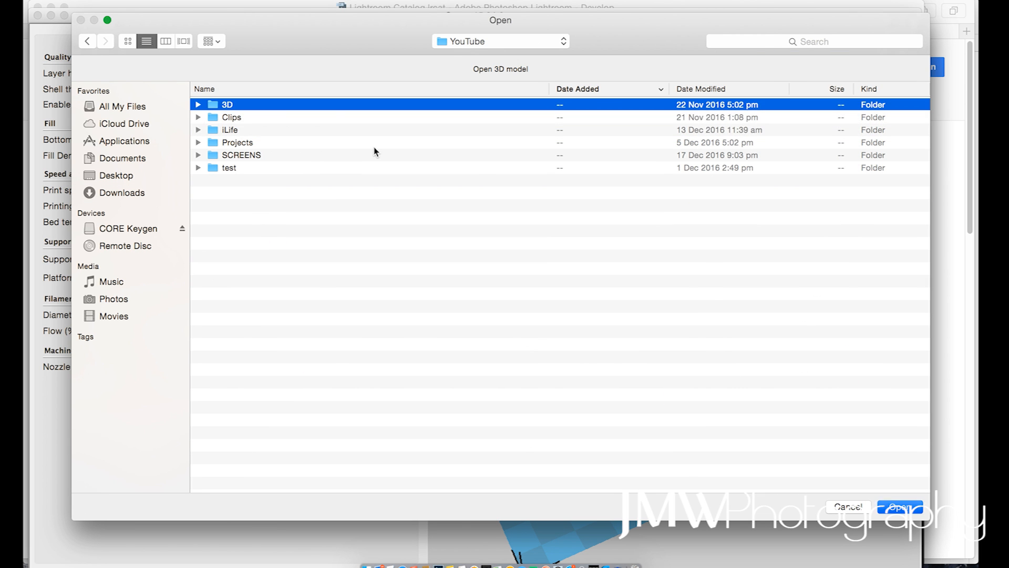
{"action": "double_click", "coordinate": [226, 104]}
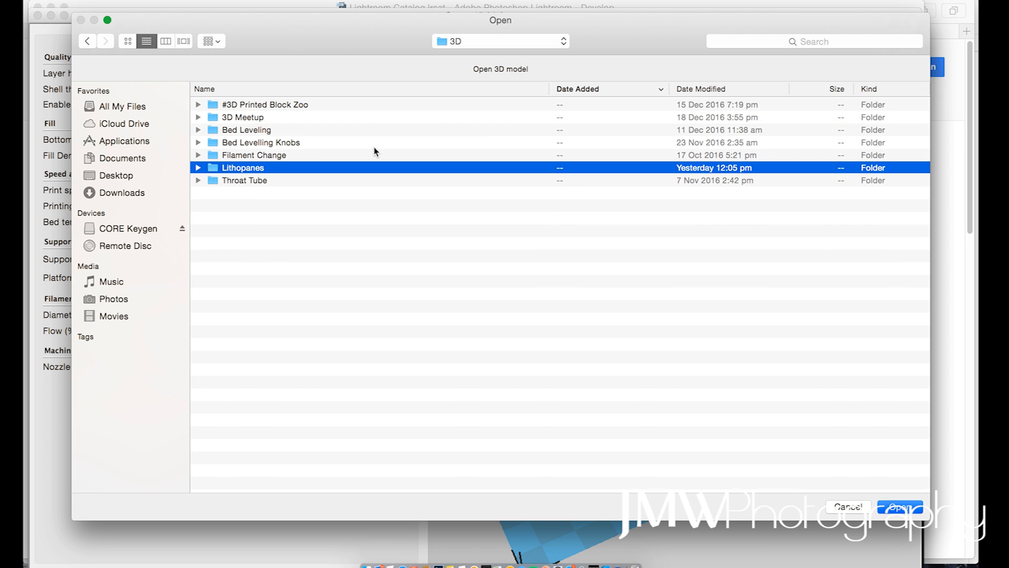
{"action": "double_click", "coordinate": [243, 167]}
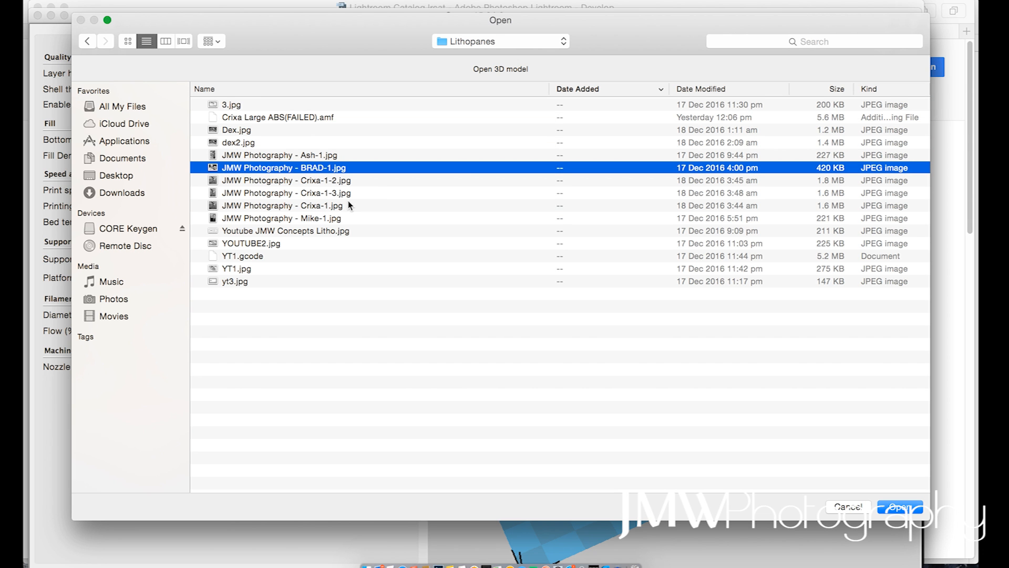
{"action": "left_click", "coordinate": [900, 506]}
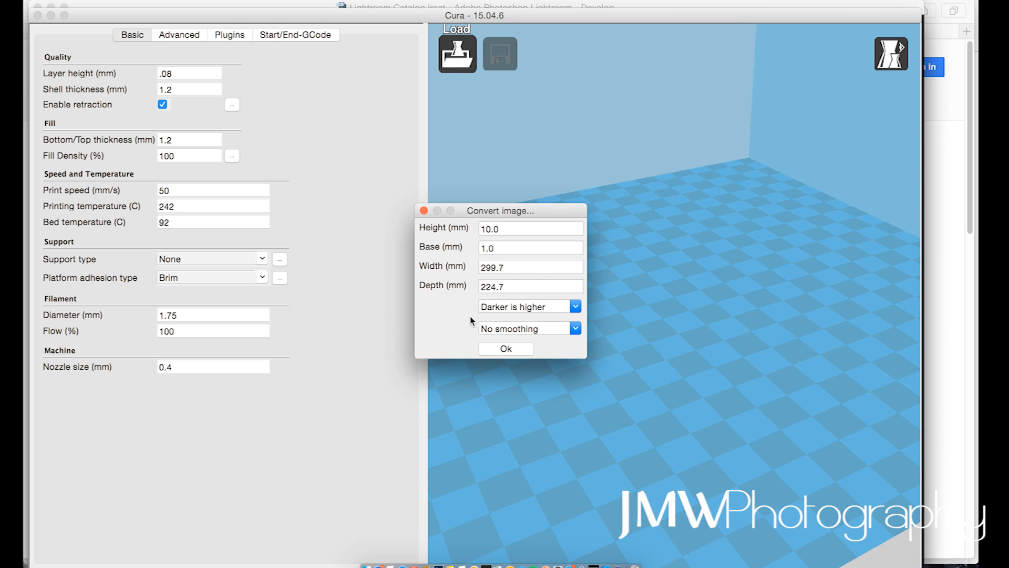
{"action": "mouse_move", "coordinate": [541, 234]}
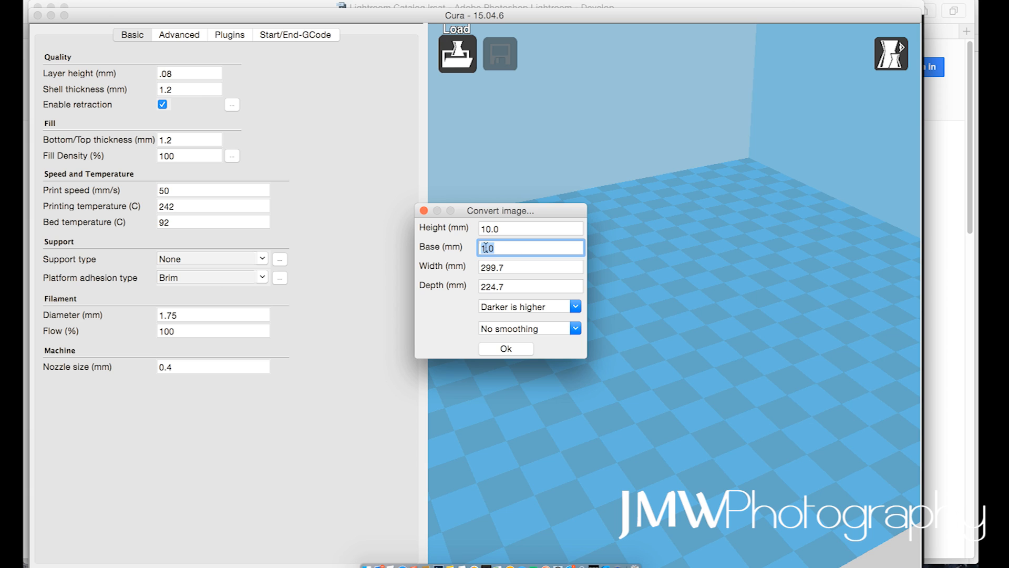
Set conversion to height 1, base .75, width 65, darker-is-higher, no smoothing.
{"action": "type", "text": ".7"}
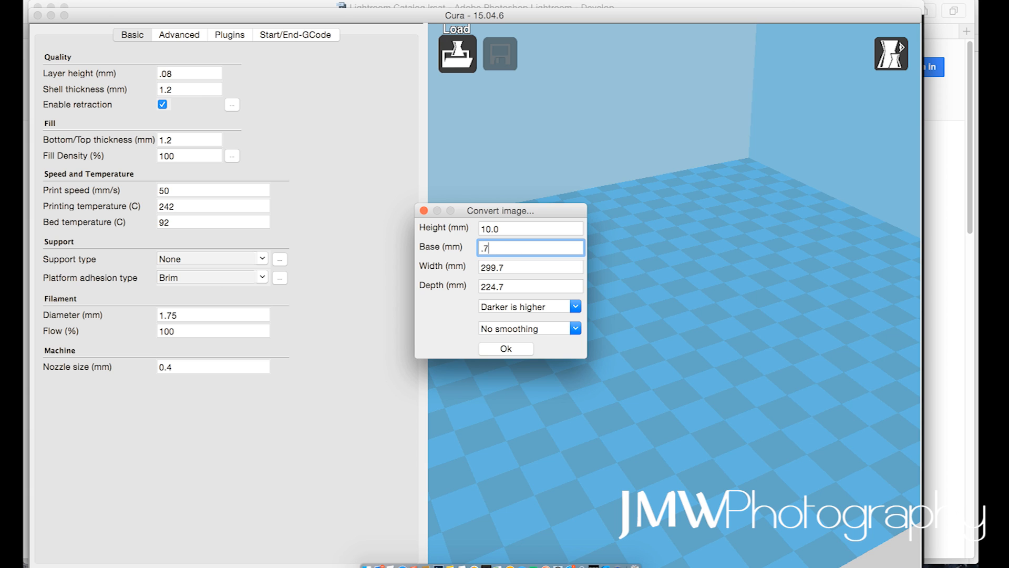
{"action": "type", "text": "5"}
{"action": "left_click", "coordinate": [531, 229]}
{"action": "type", "text": "1"}
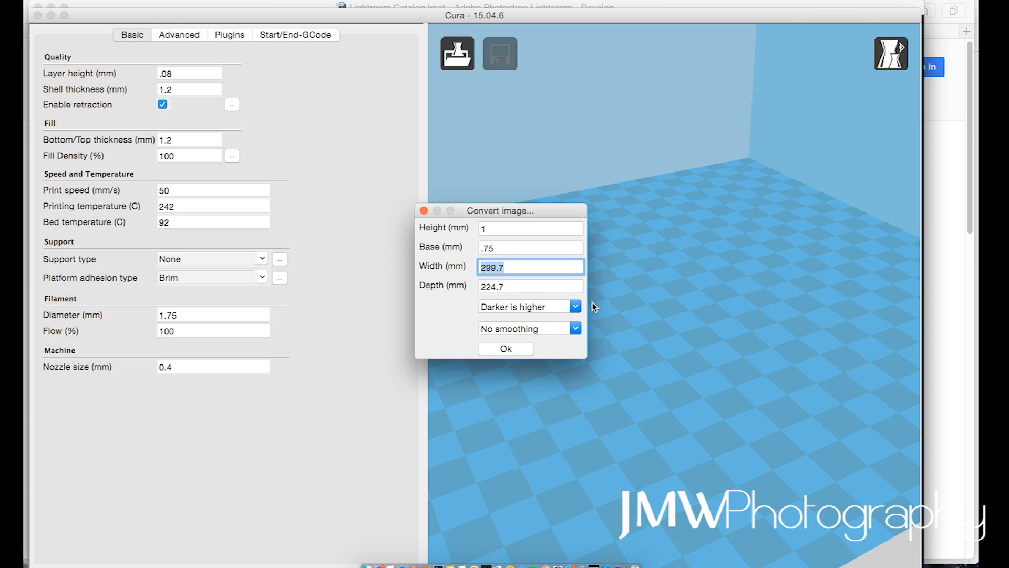
{"action": "type", "text": "6.0"}
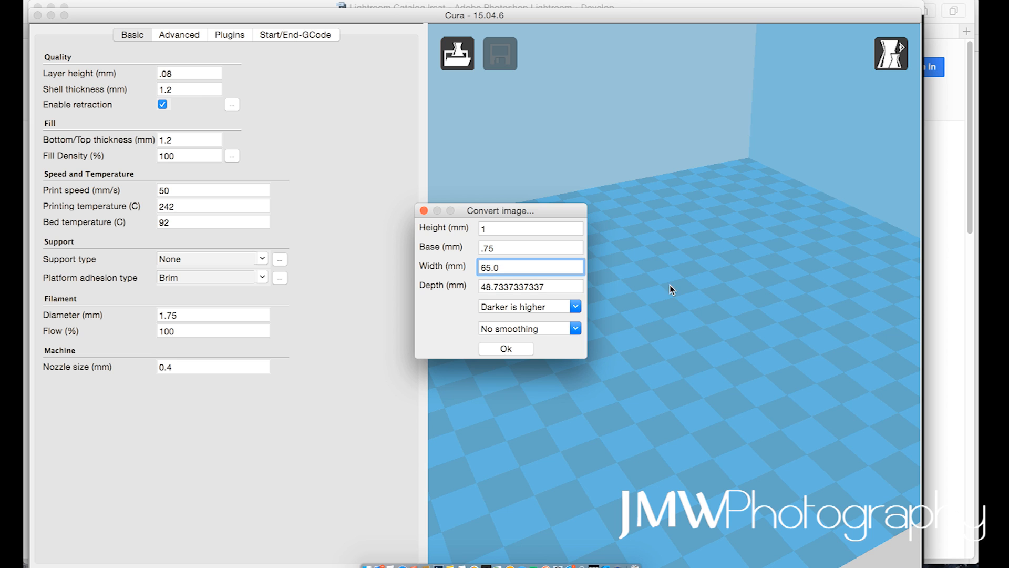
{"action": "mouse_move", "coordinate": [542, 307]}
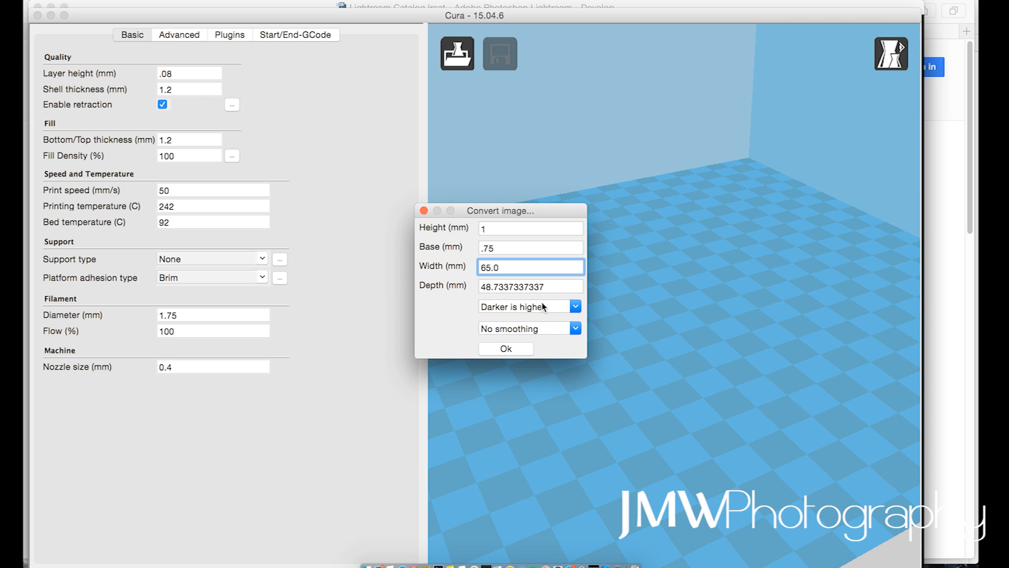
{"action": "mouse_move", "coordinate": [502, 310]}
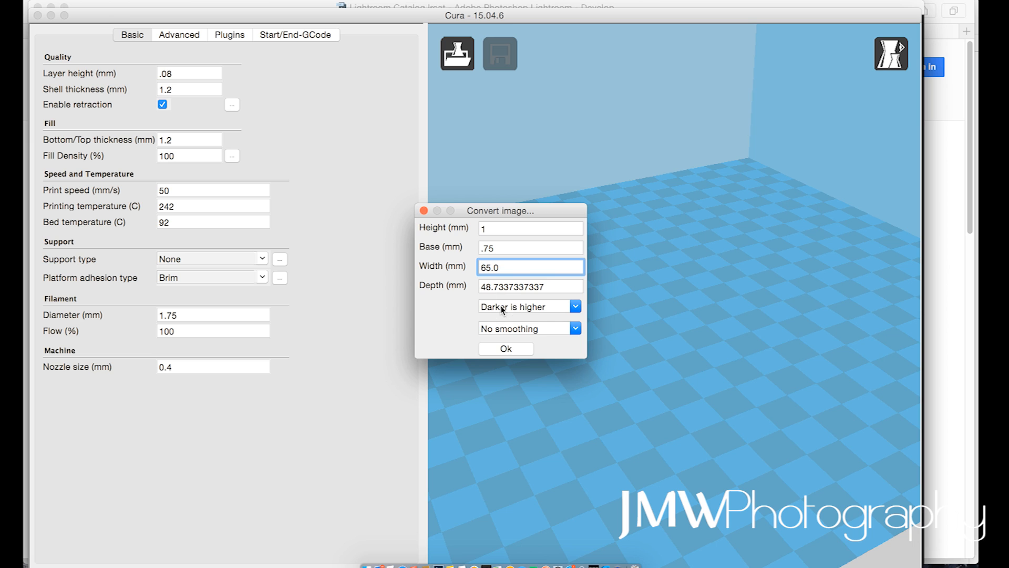
{"action": "left_click", "coordinate": [523, 306]}
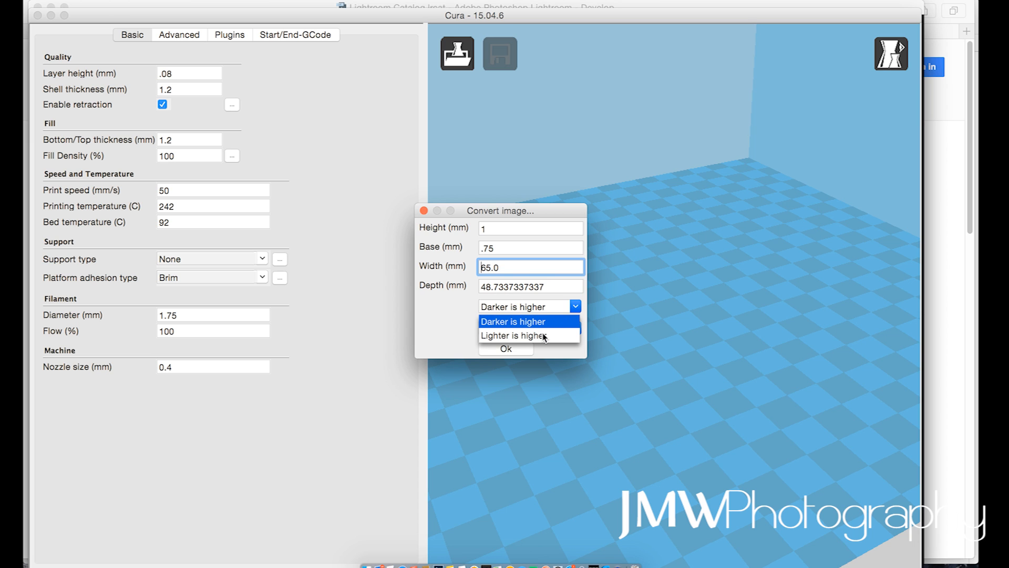
{"action": "left_click", "coordinate": [513, 321]}
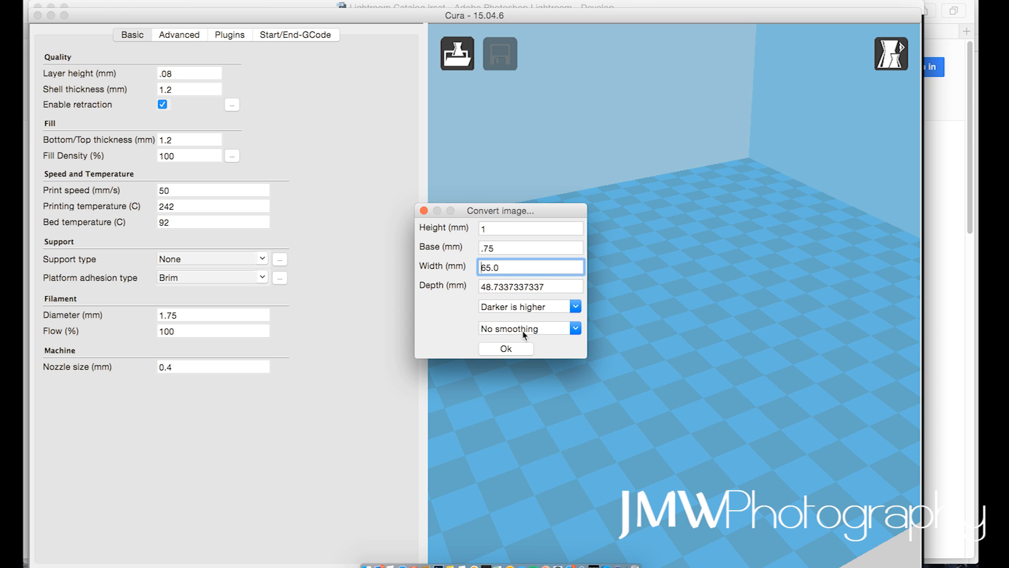
{"action": "left_click", "coordinate": [574, 328]}
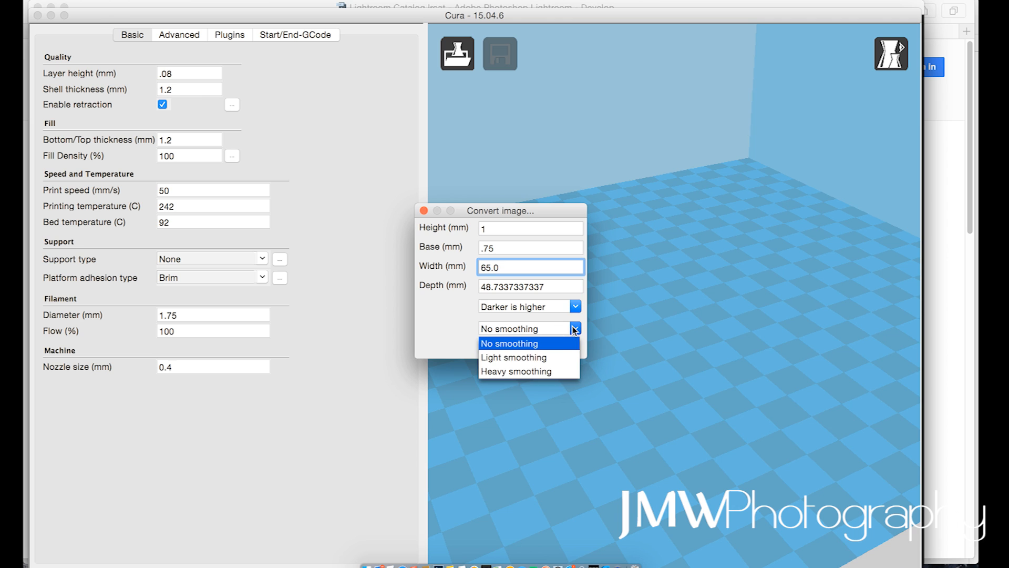
{"action": "mouse_move", "coordinate": [517, 361]}
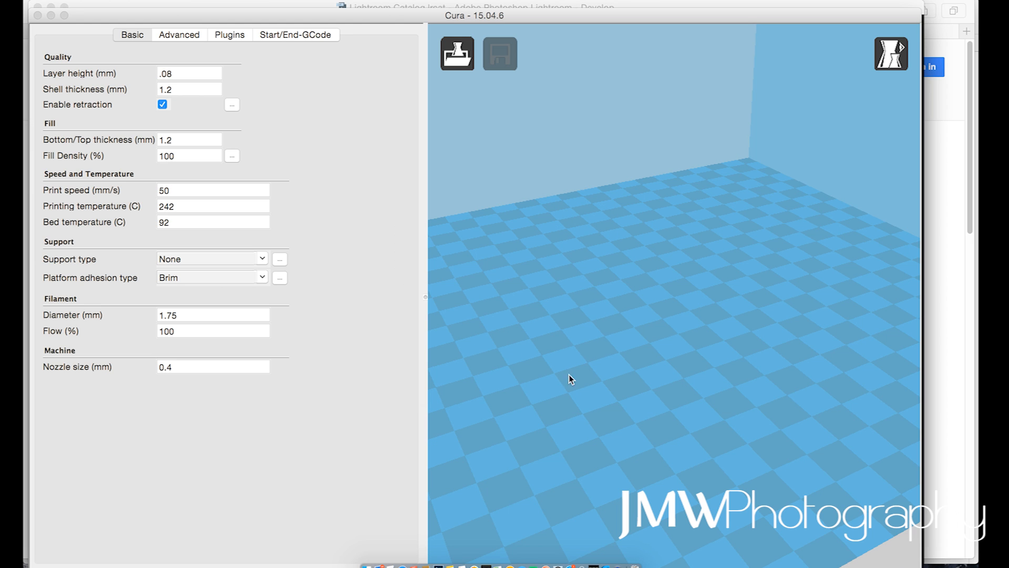
Let the green lithophane load onto the build plate and zoom to inspect it.
{"action": "left_click", "coordinate": [457, 53]}
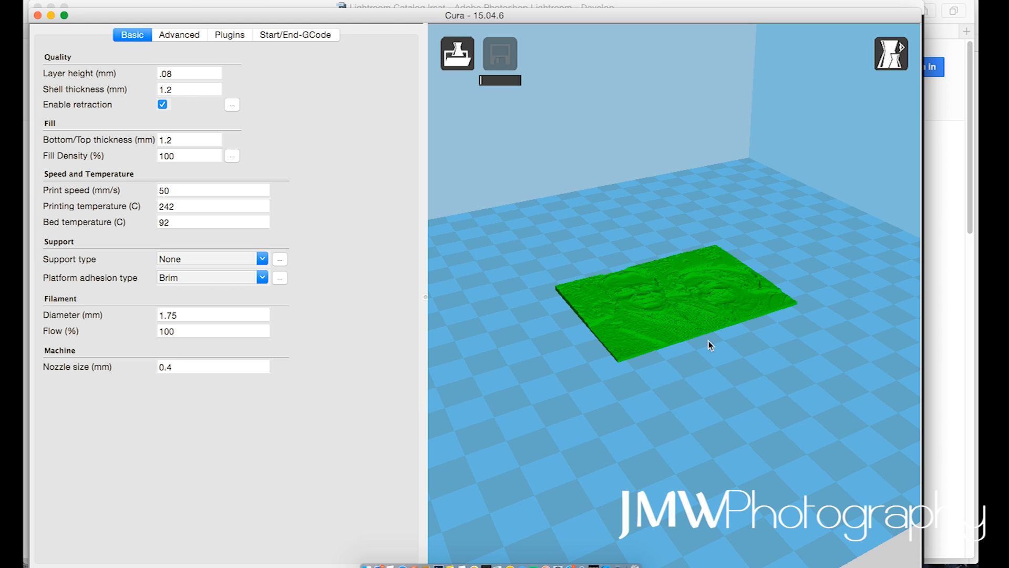
{"action": "mouse_move", "coordinate": [771, 275]}
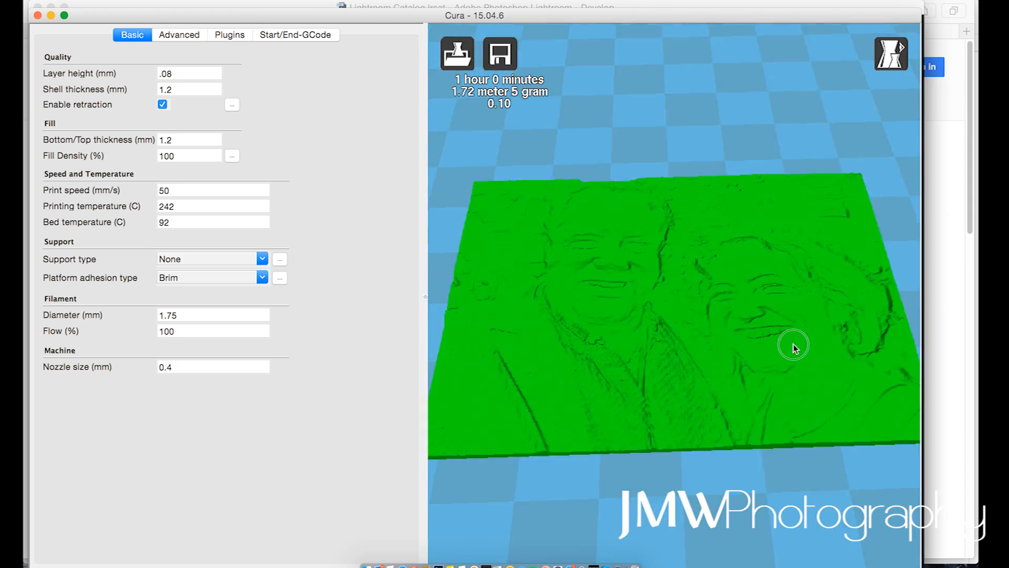
{"action": "scroll", "scroll_direction": "down", "scroll_amount": 3}
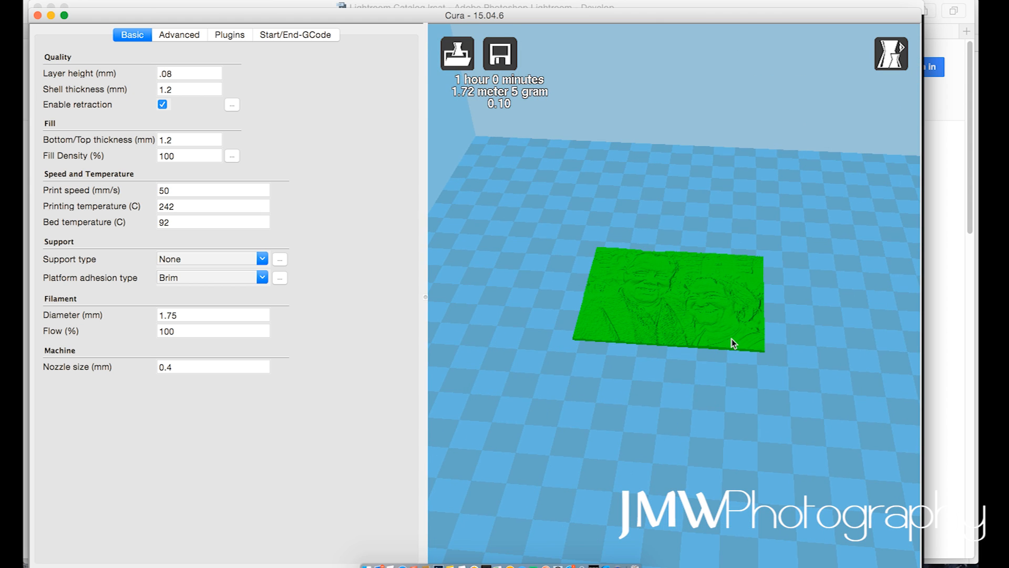
{"action": "mouse_move", "coordinate": [458, 54]}
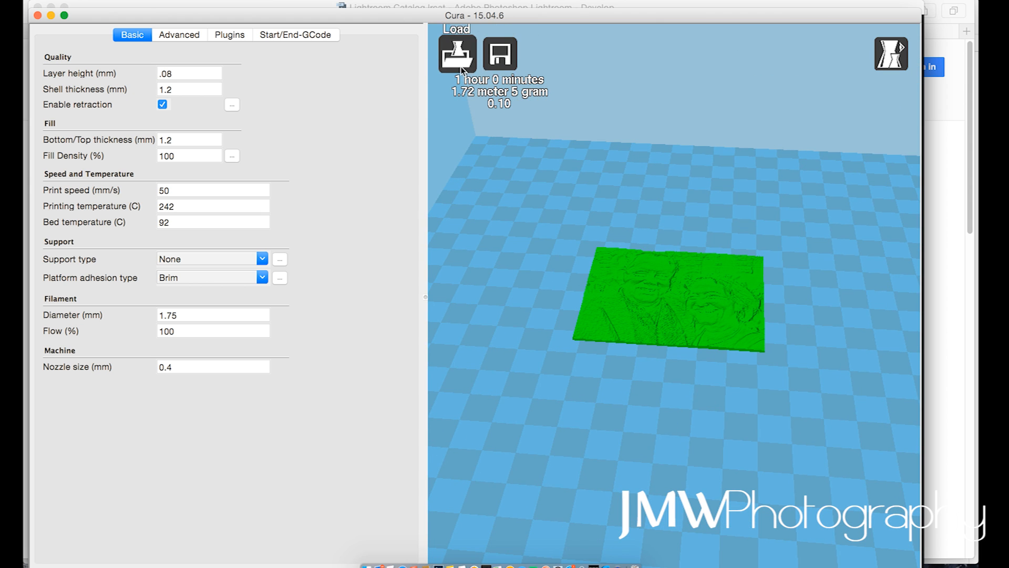
{"action": "mouse_move", "coordinate": [499, 53]}
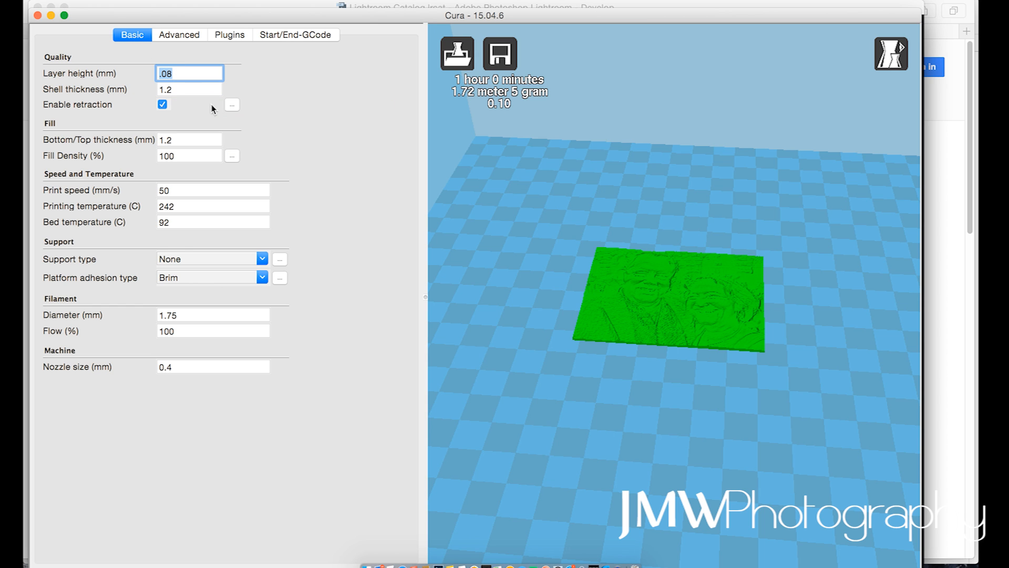
{"action": "mouse_move", "coordinate": [303, 128]}
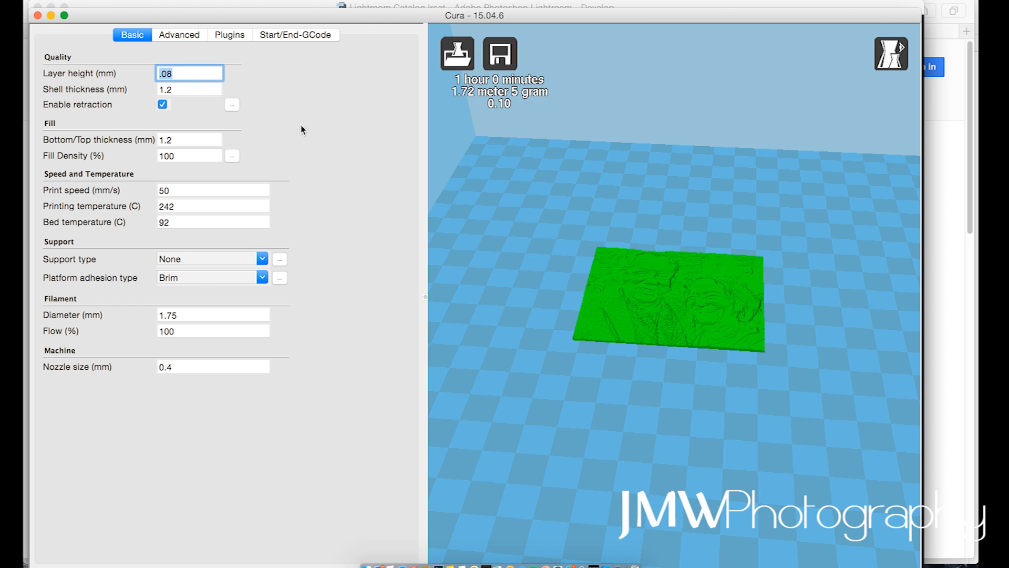
{"action": "mouse_move", "coordinate": [166, 155]}
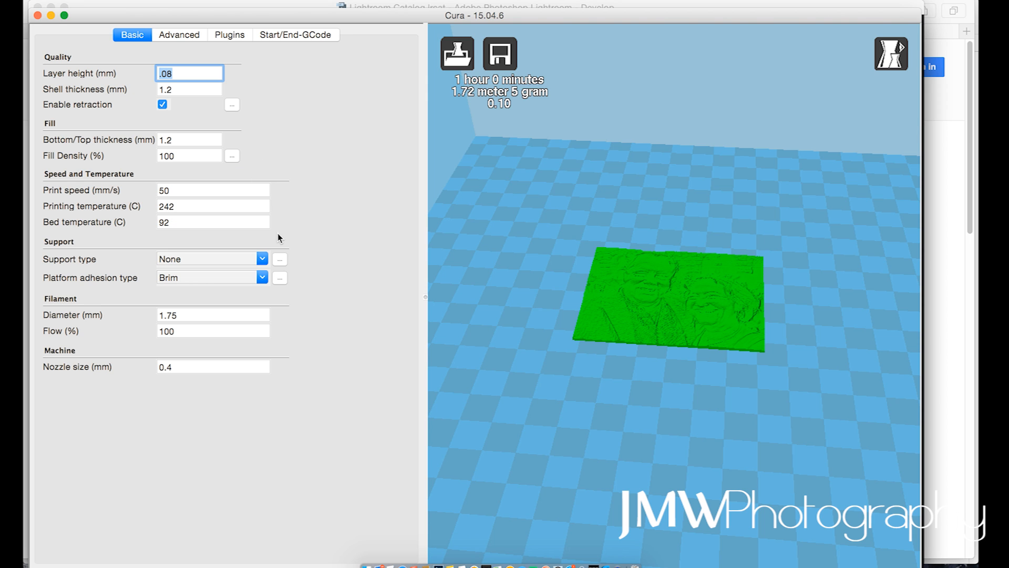
{"action": "mouse_move", "coordinate": [310, 301]}
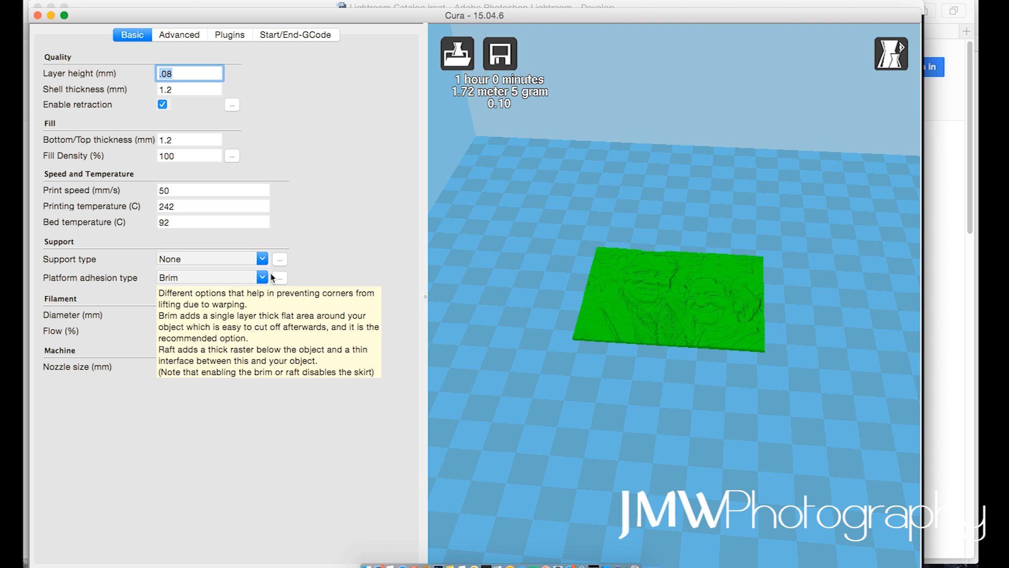
Review the raft Expert config unchanged, then save the toolpath to the Lithopanes folder.
{"action": "left_click", "coordinate": [280, 278]}
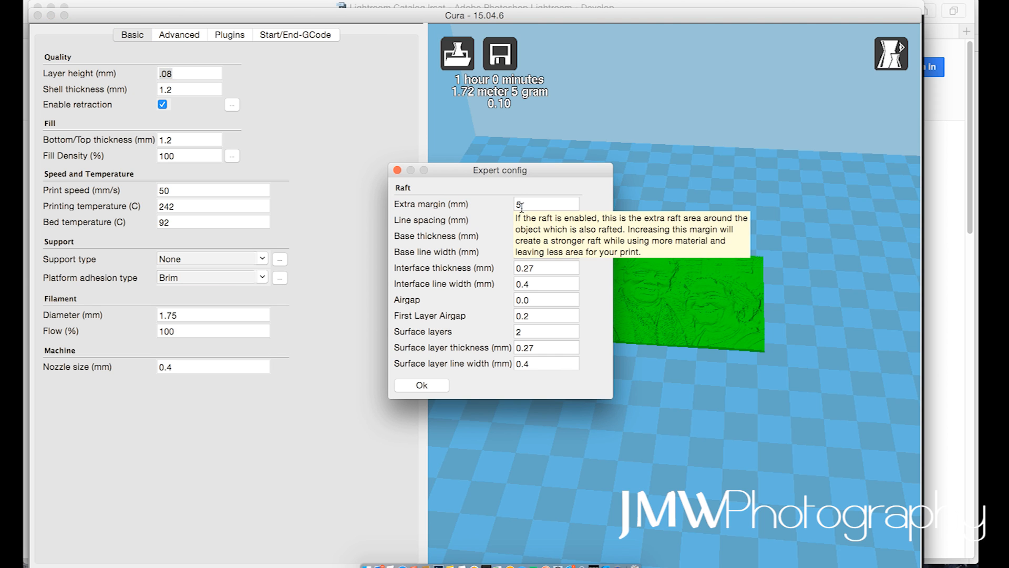
{"action": "left_click", "coordinate": [420, 385]}
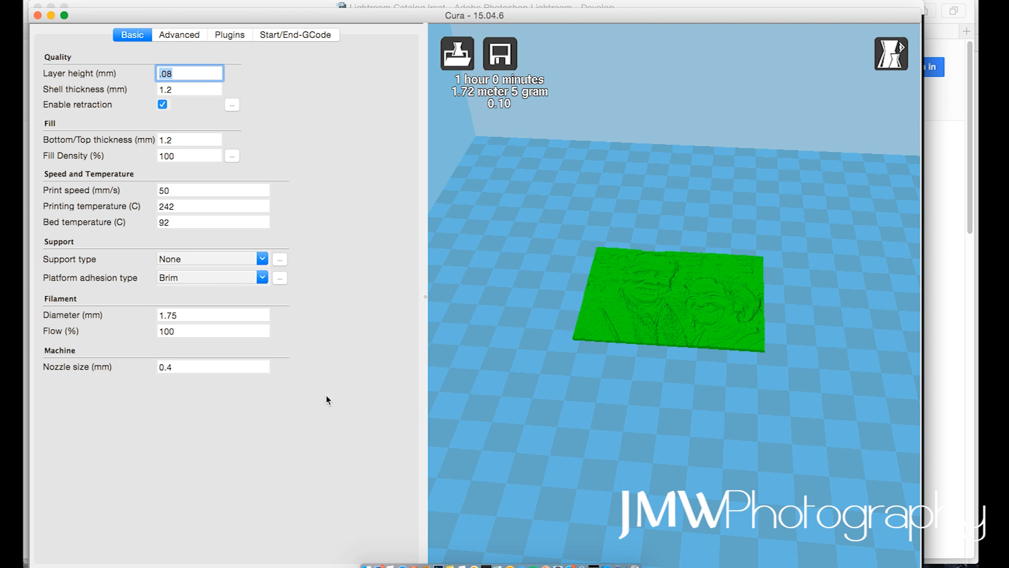
{"action": "mouse_move", "coordinate": [504, 145]}
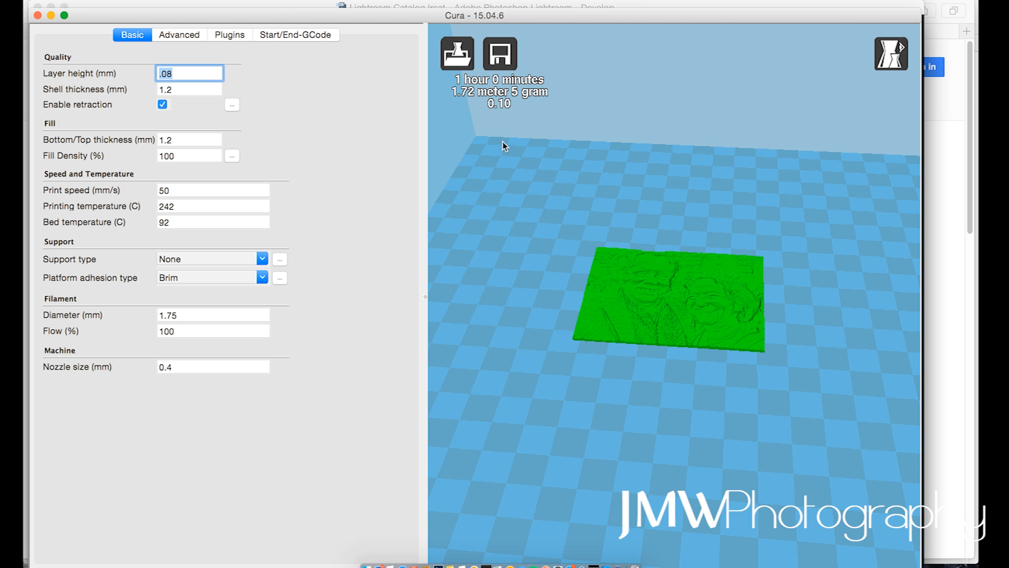
{"action": "left_click", "coordinate": [500, 54]}
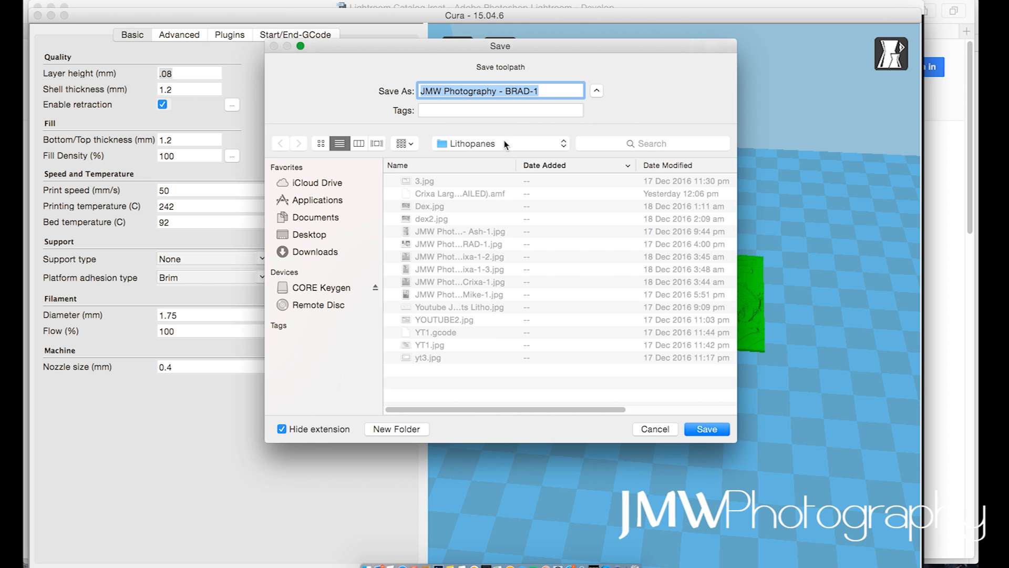
{"action": "left_click", "coordinate": [705, 429]}
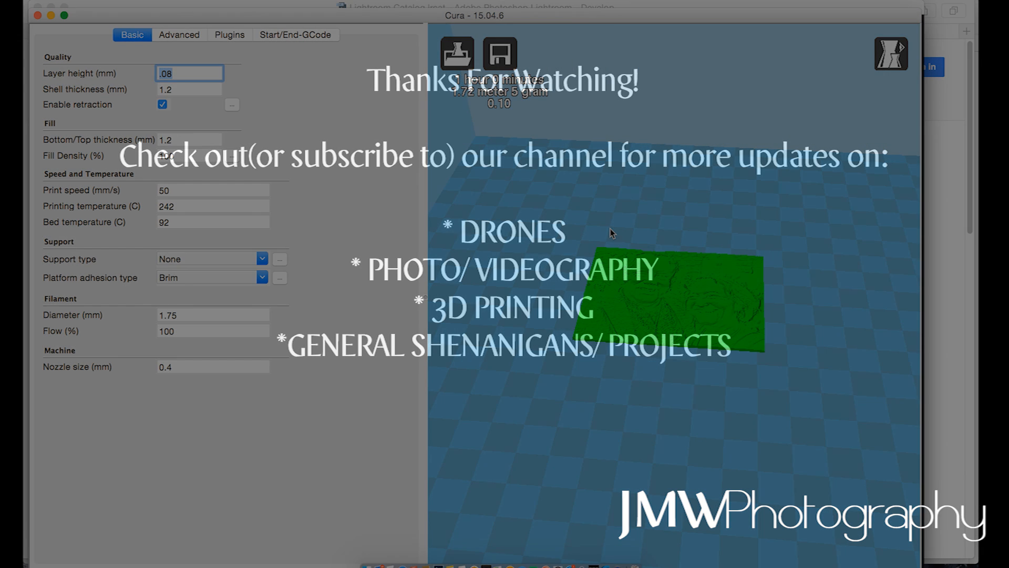